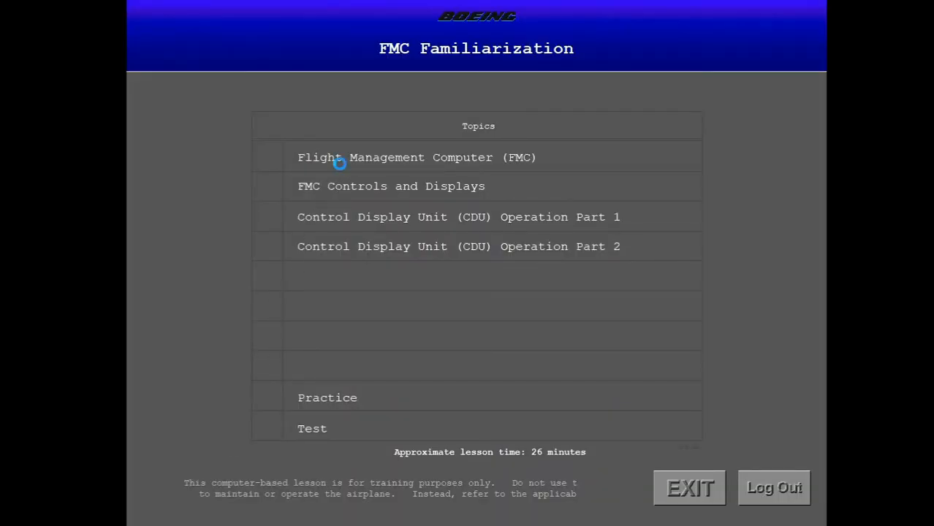
Start the Flight Management Computer lesson from the Topics menu.
click(416, 157)
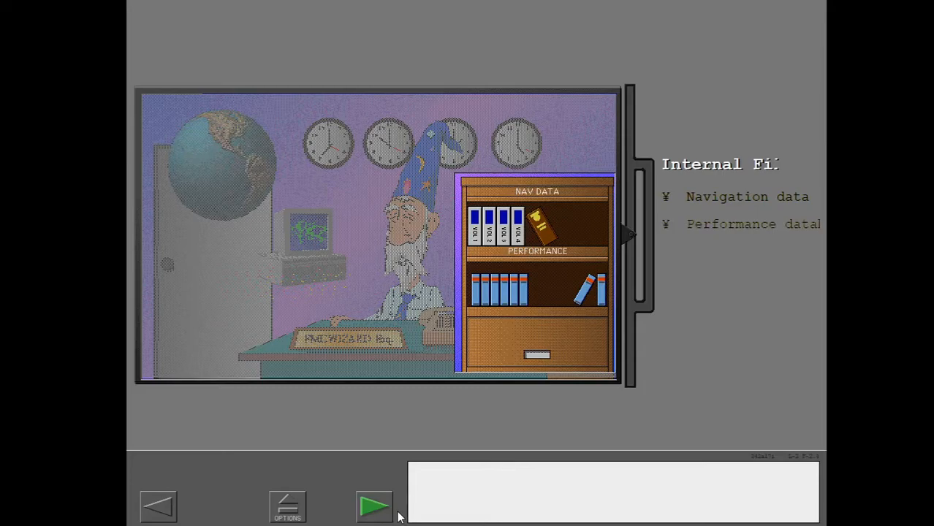
Advance through the remaining FMC lesson screens back to the Topics menu.
click(374, 506)
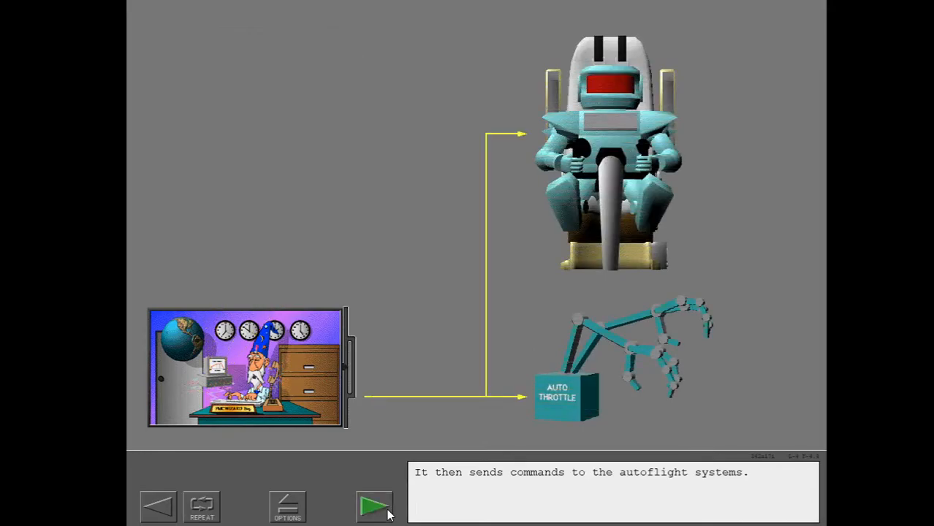
click(374, 506)
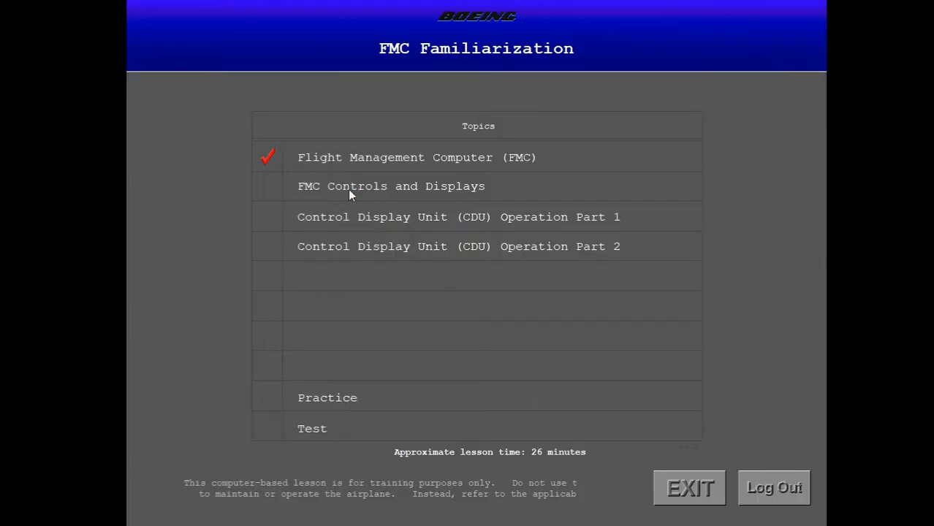
Start the FMC Controls and Displays lesson with the CDU overview.
click(392, 186)
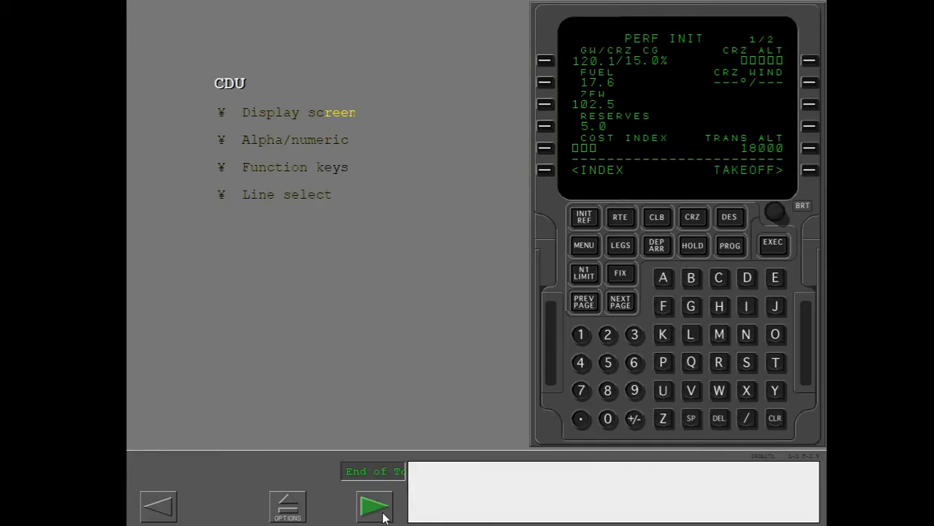
Continue the lesson, pausing and resuming the data line formats narration.
click(374, 505)
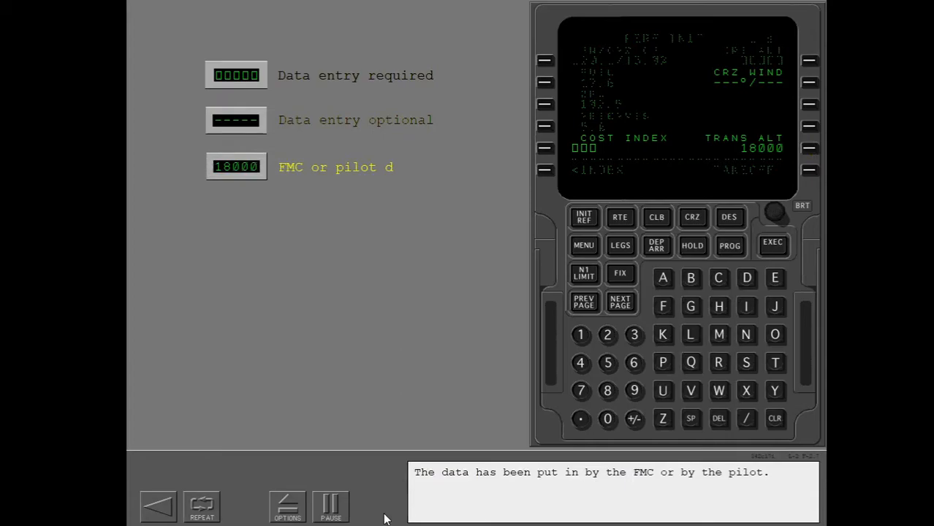
click(330, 506)
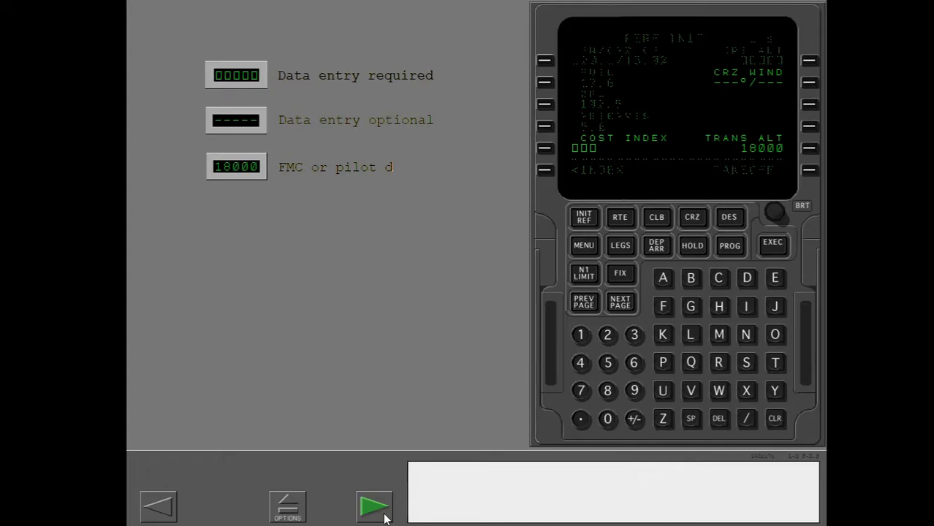
click(374, 505)
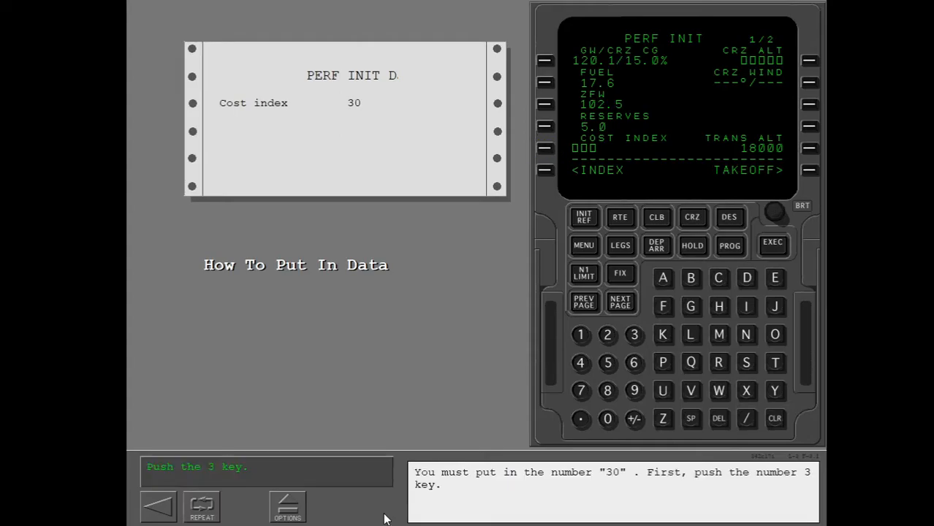
mouse_move(475, 438)
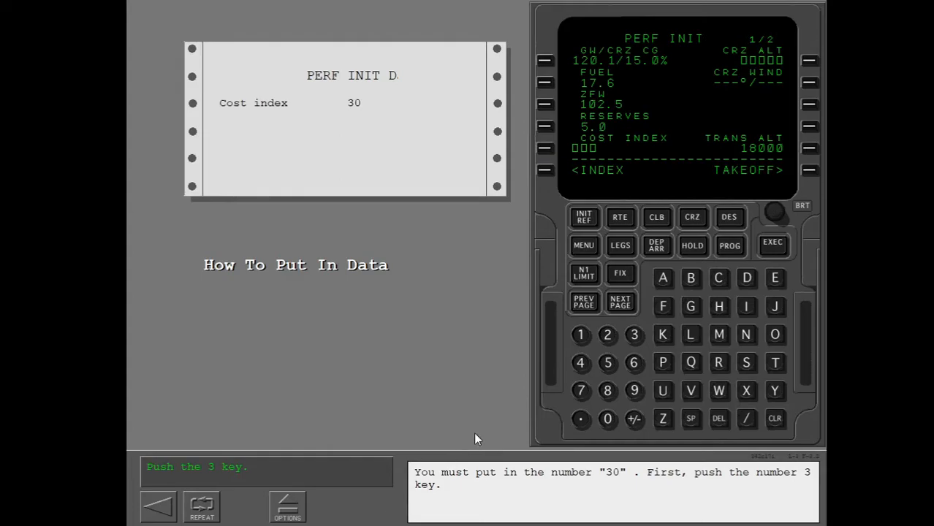
Enter 30 in the scratchpad and move it onto the COST INDEX line.
click(634, 335)
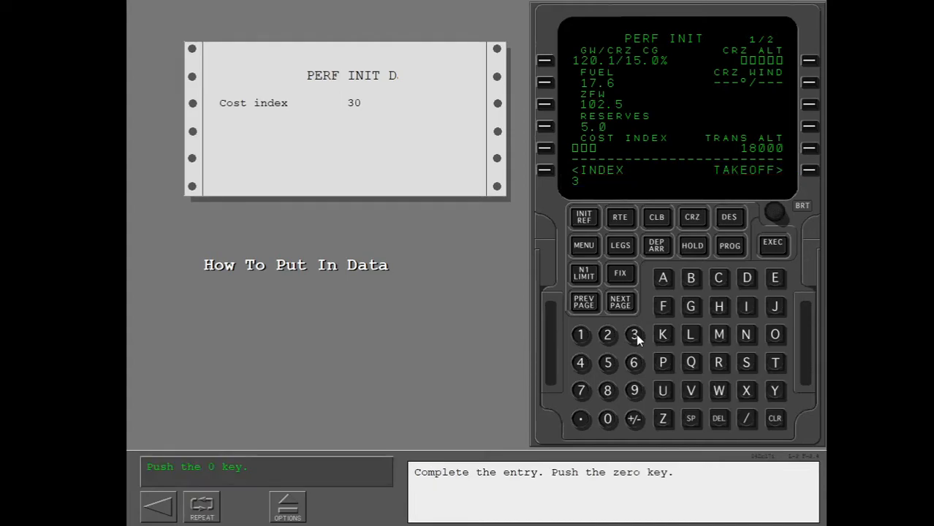
click(606, 417)
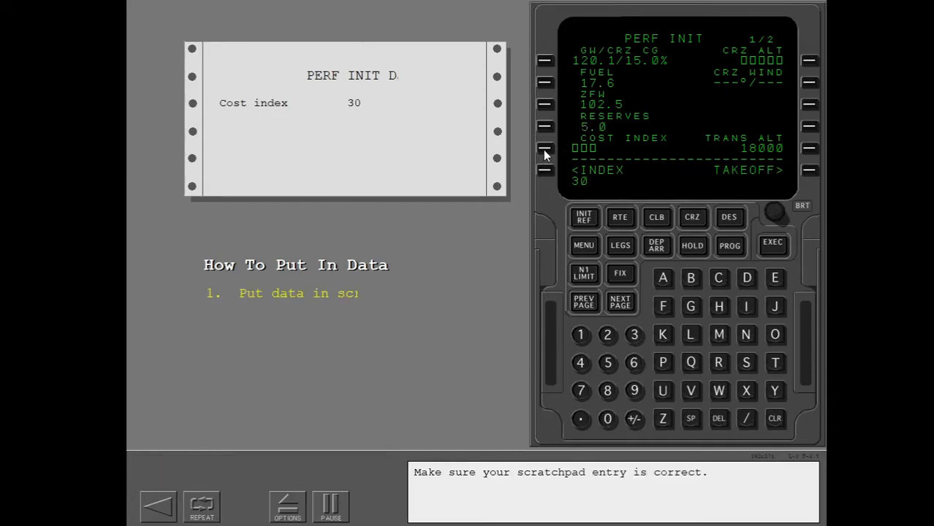
click(545, 149)
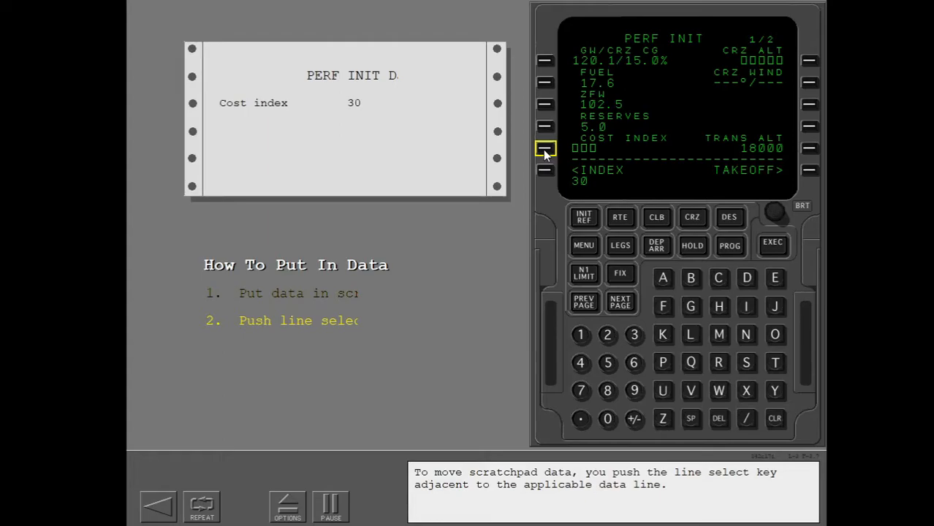
click(547, 149)
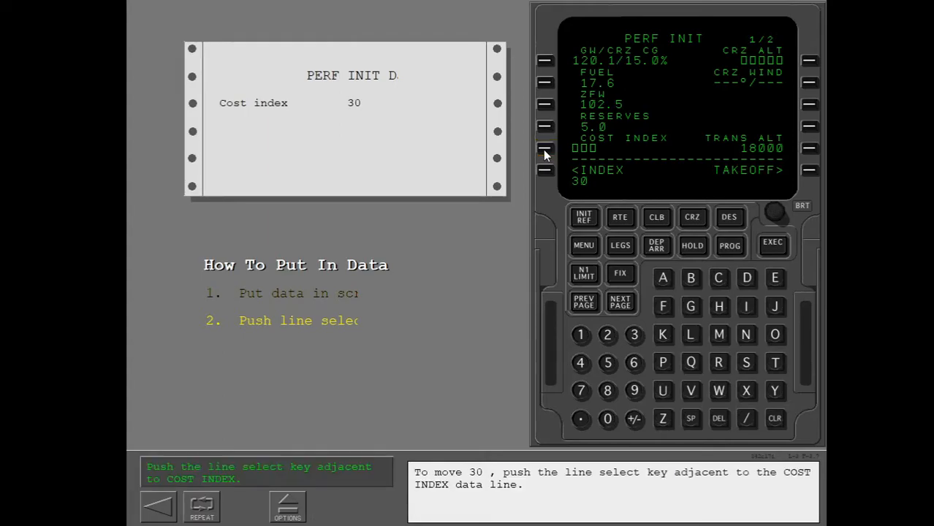
click(545, 149)
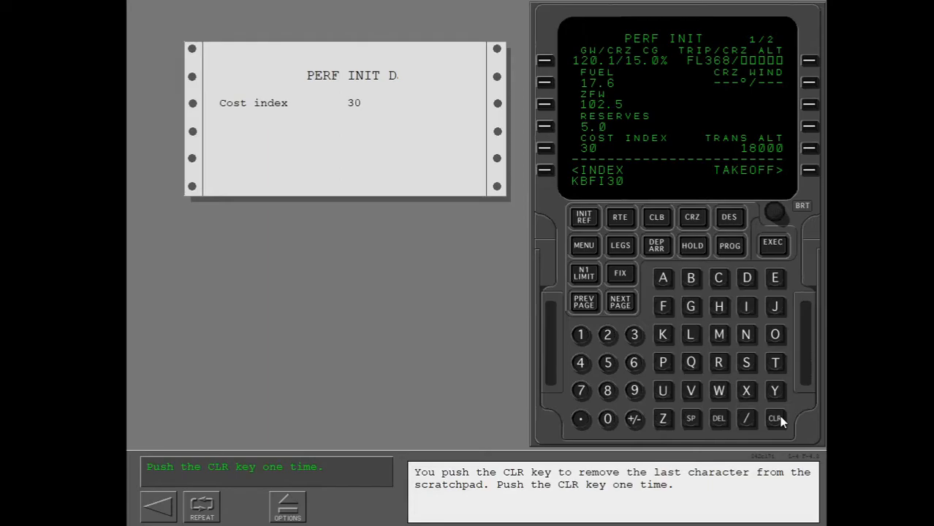
Clear the INVALID ENTRY message with CLR, leaving KBFI30 in the scratchpad.
click(774, 418)
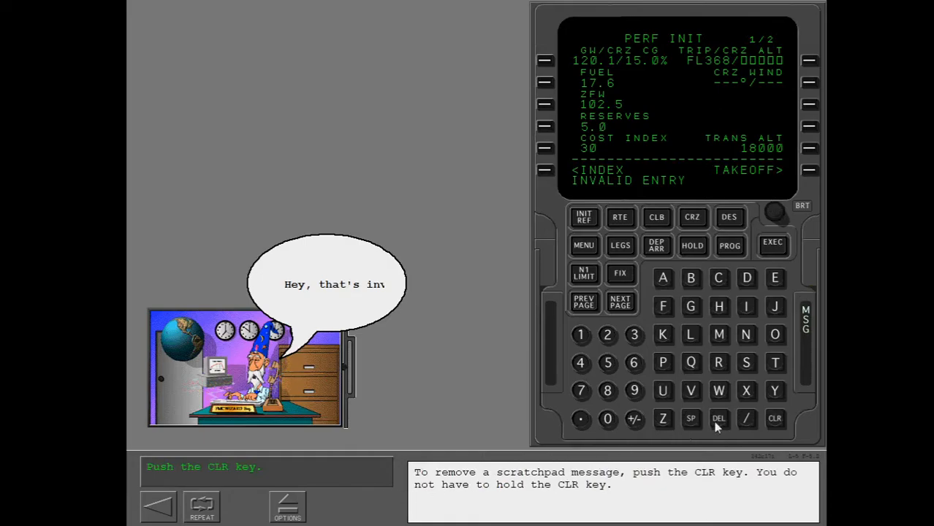
click(774, 418)
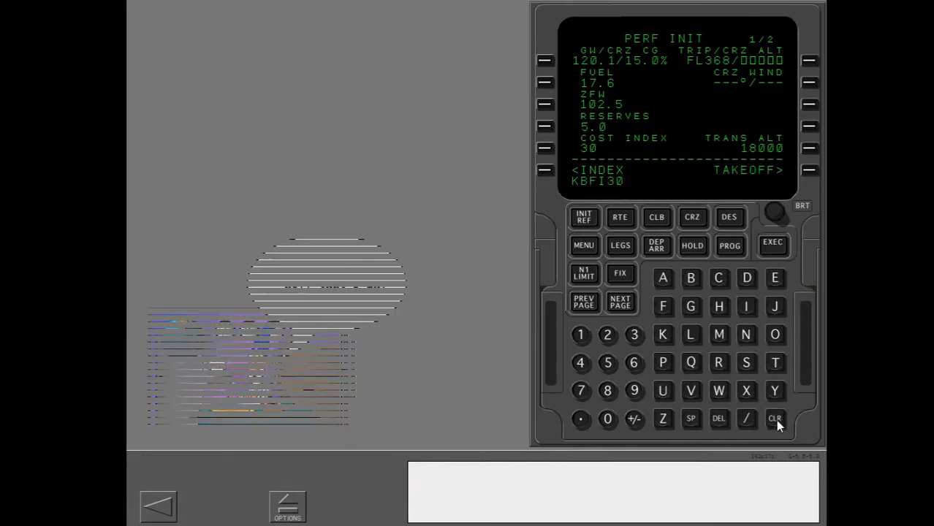
click(774, 417)
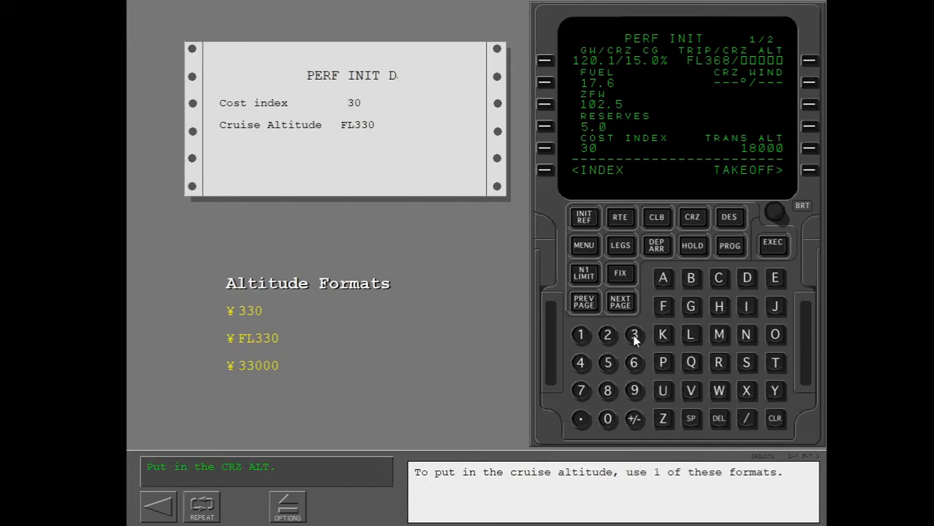
Enter 330 as the cruise altitude on the PERF INIT CRZ ALT line.
click(634, 333)
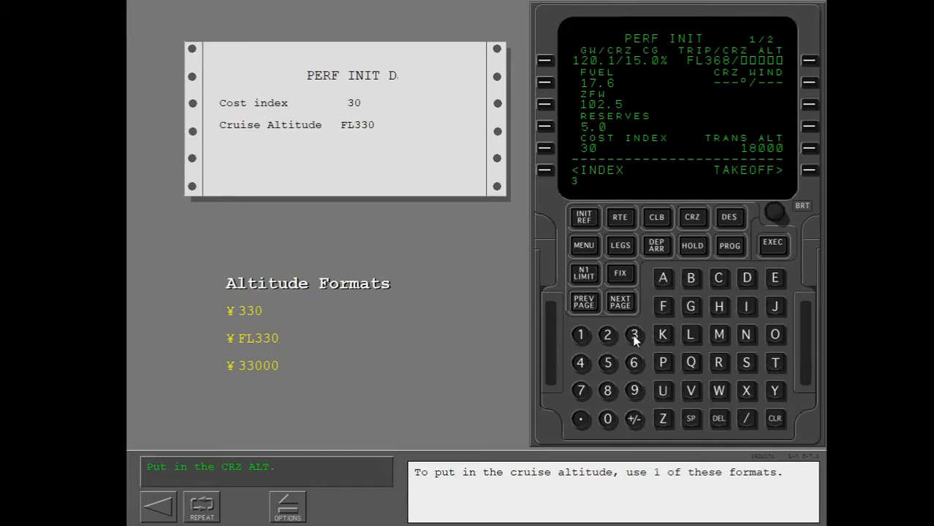
click(606, 418)
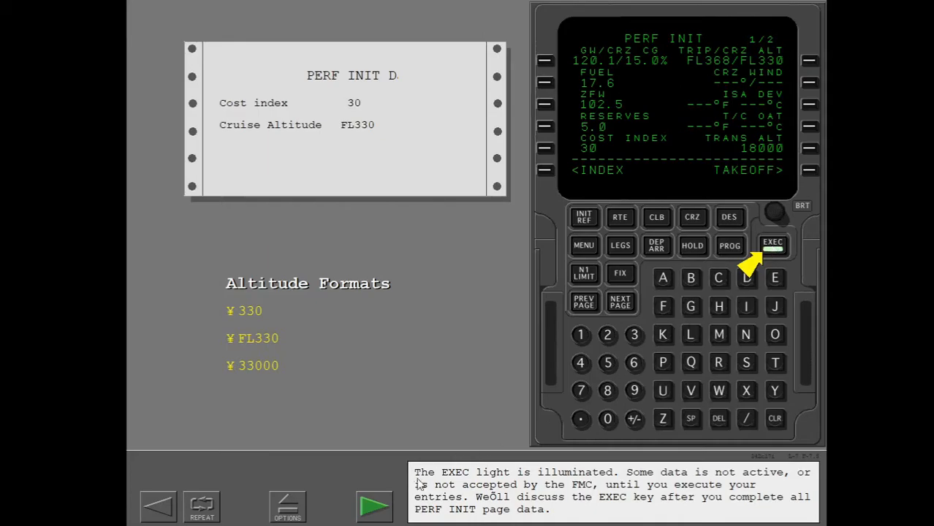
Enter cruise wind 270/50 on the PERF INIT CRZ WIND line.
click(374, 505)
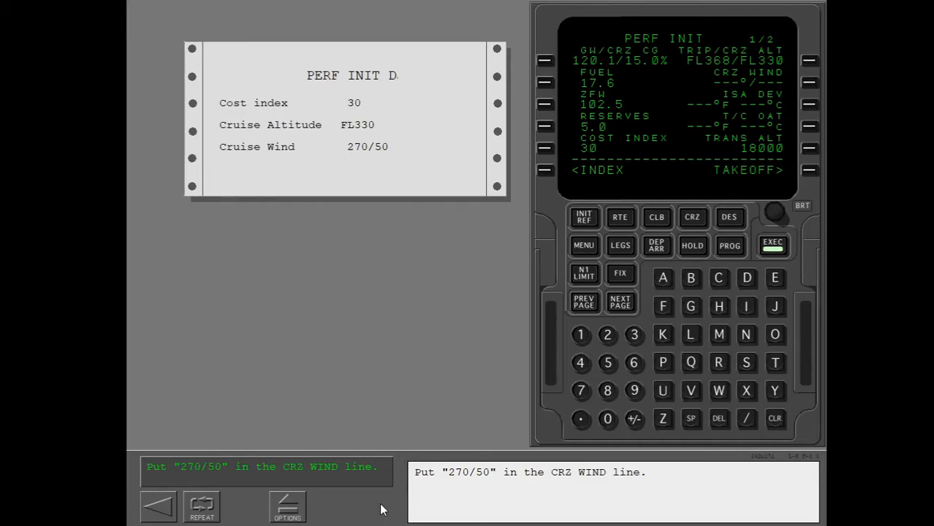
mouse_move(598, 371)
text(270/50)
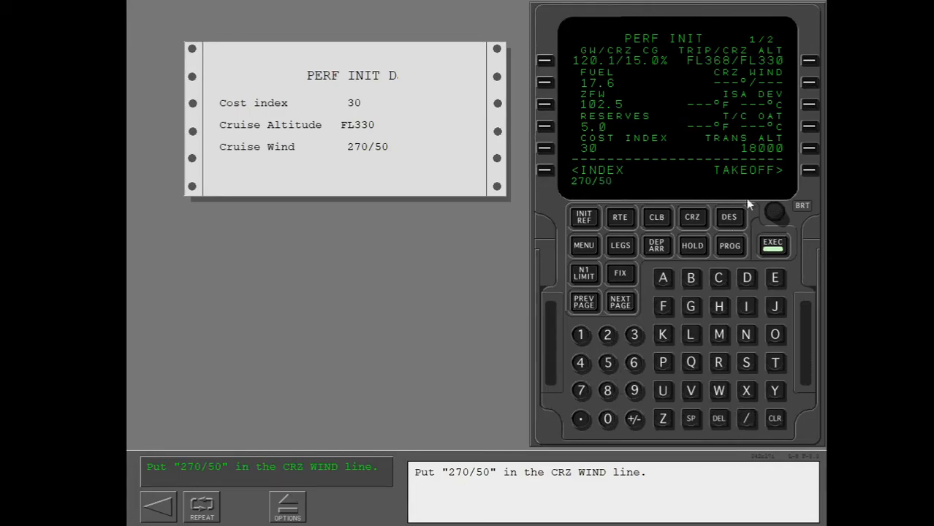
click(809, 82)
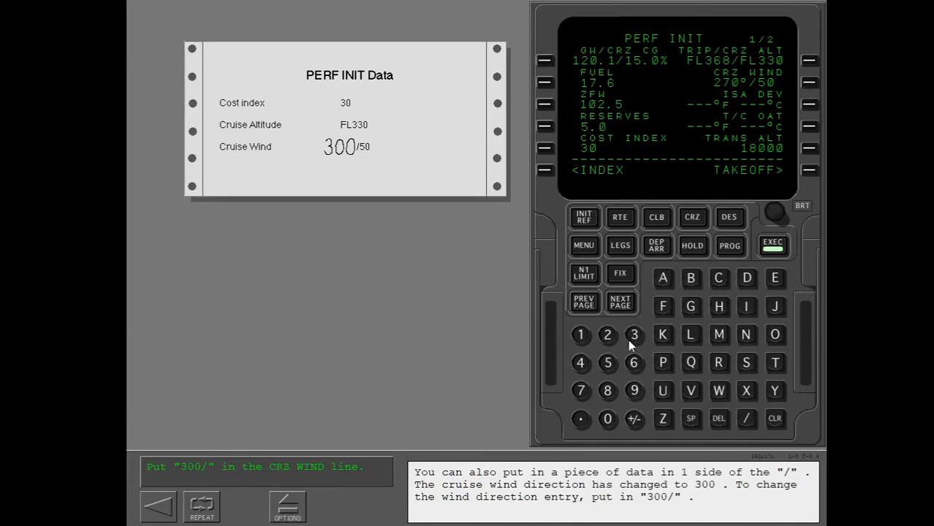
Change the cruise wind direction to 300 with 300/, keeping 50 knots.
click(634, 333)
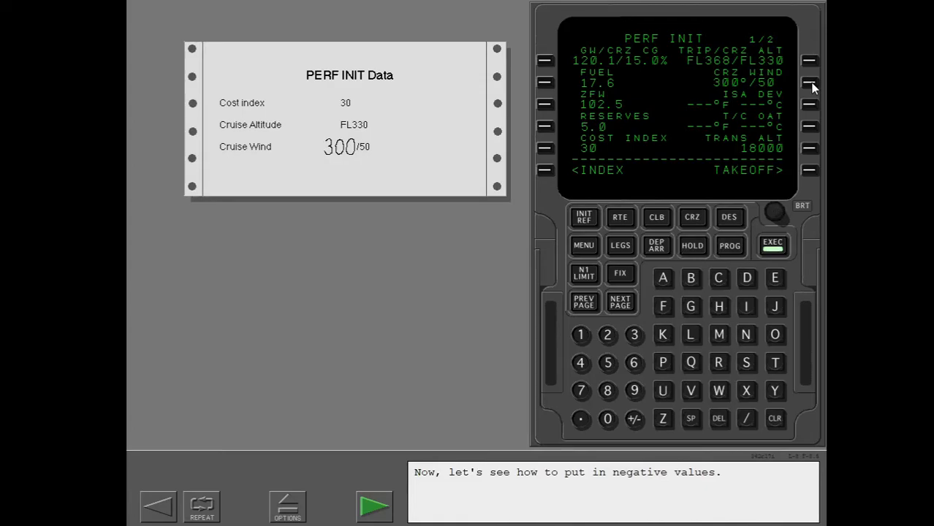
Enter -47°C as the T/C OAT using the +/- key.
click(374, 505)
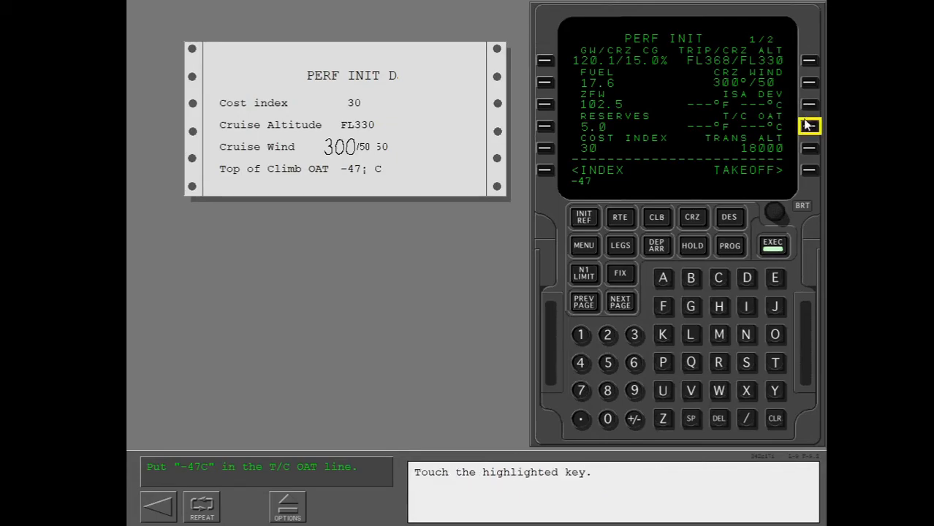
click(809, 125)
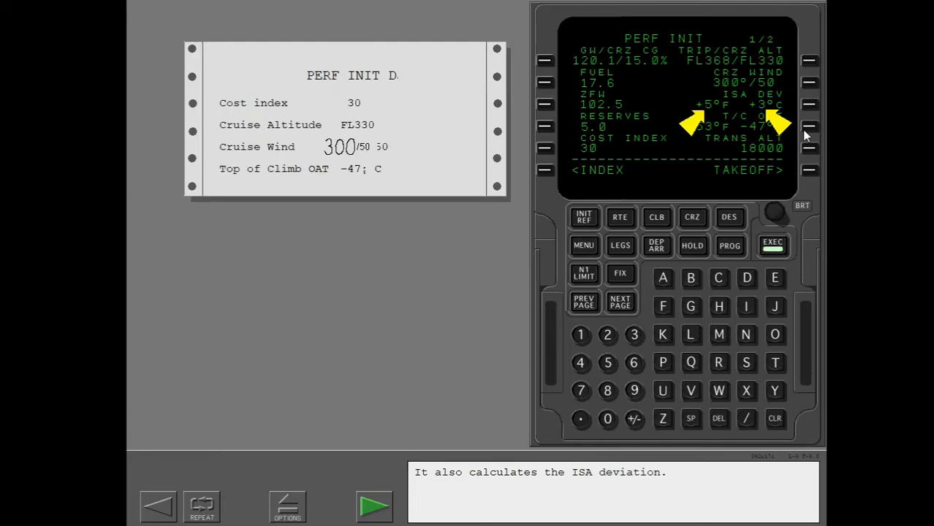
Advance past the ISA deviation note and execute the PERF INIT entries with EXEC.
click(374, 506)
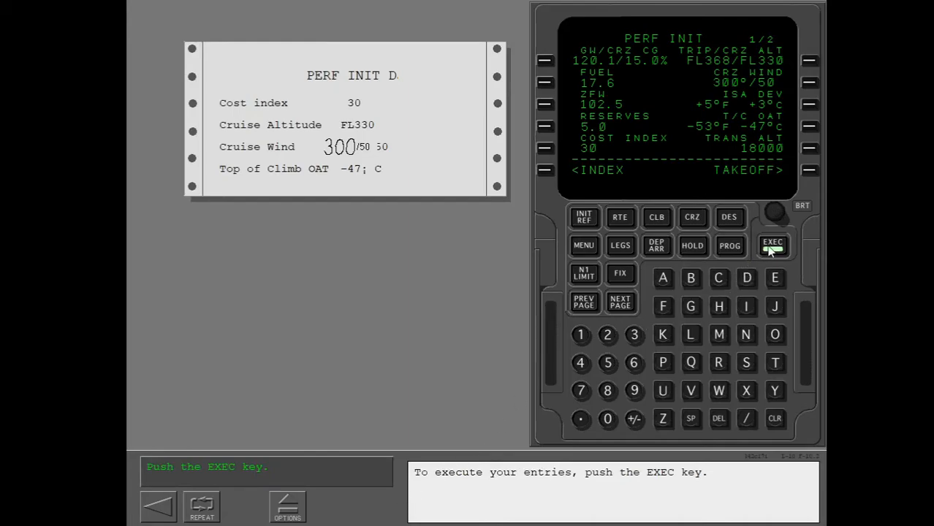
click(772, 246)
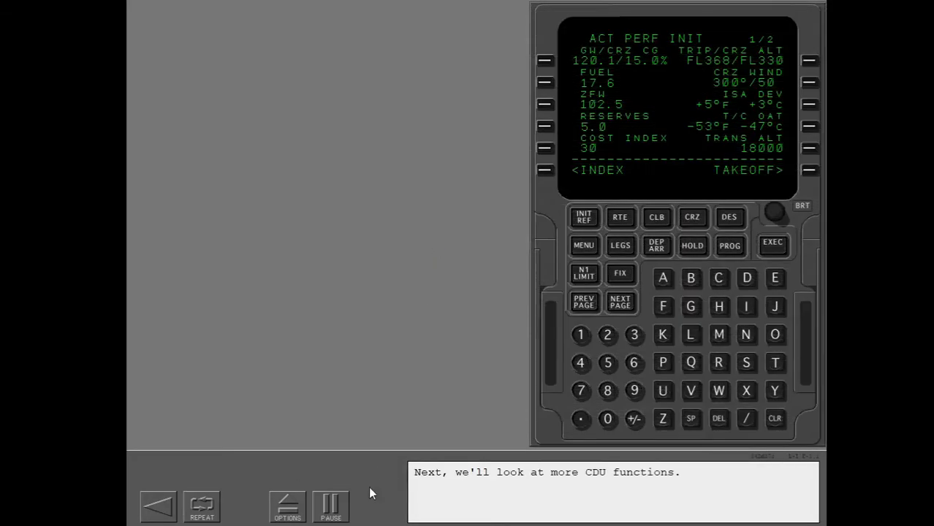
mouse_move(373, 523)
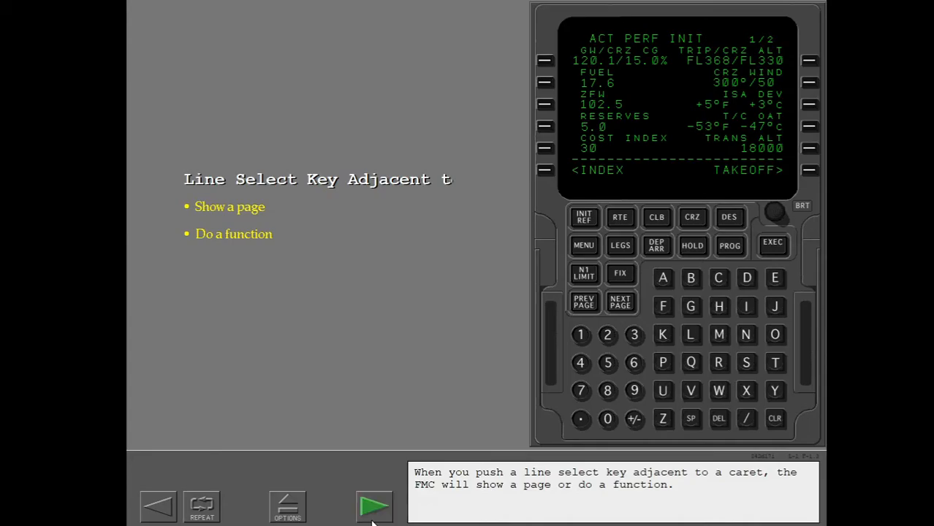
Continue to the line select key example that prompts for the INIT/REF INDEX page.
click(374, 506)
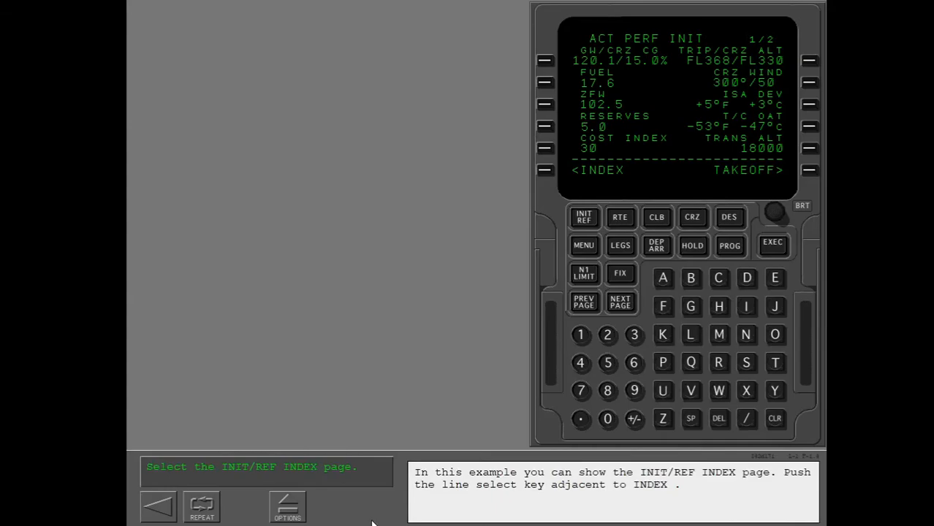
mouse_move(584, 231)
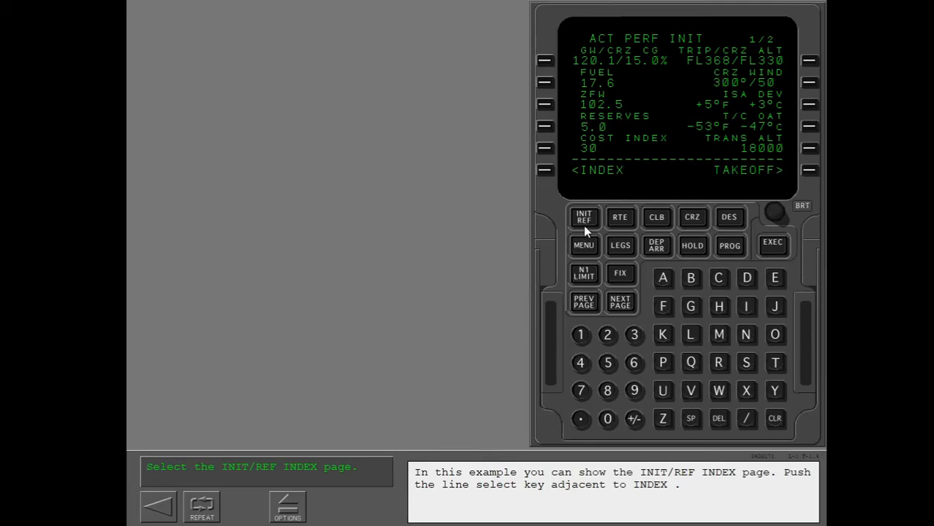
mouse_move(587, 222)
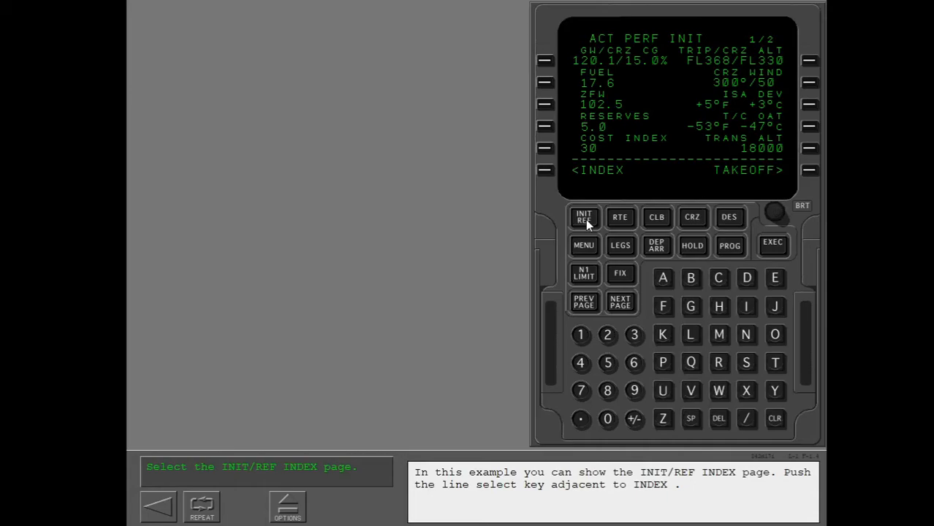
mouse_move(556, 188)
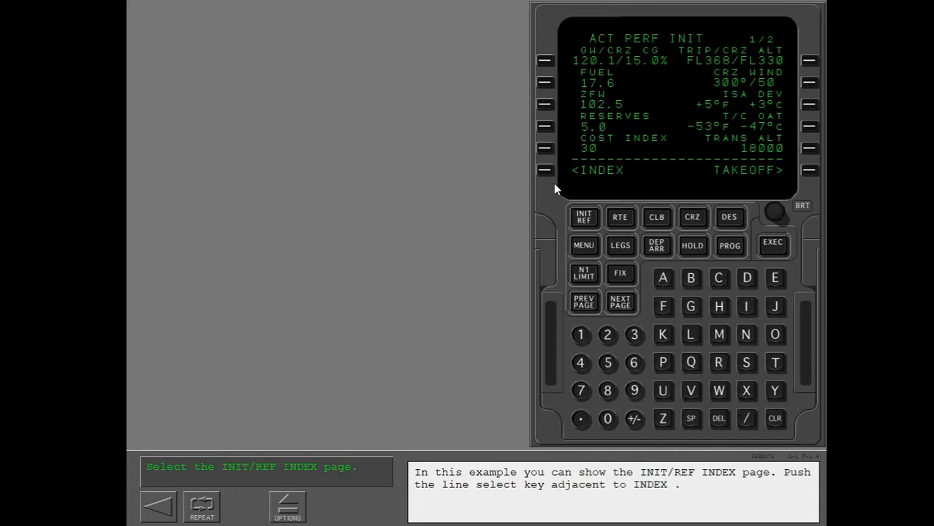
Select <INDEX to display the INIT/REF INDEX page.
click(543, 169)
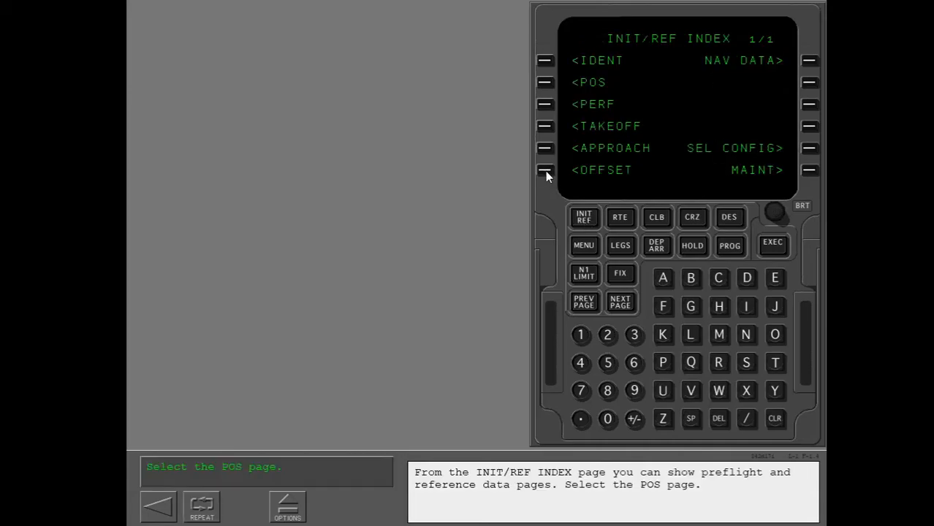
mouse_move(543, 105)
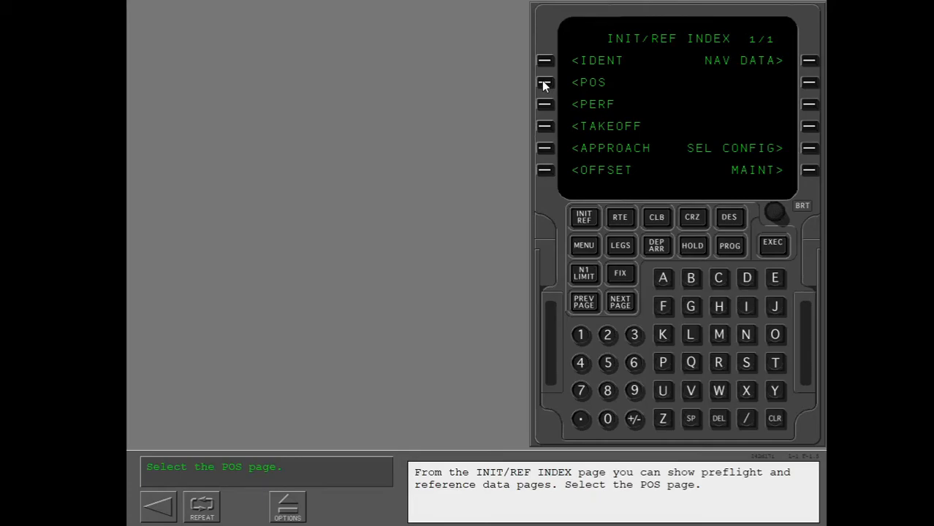
Show the POS INIT page and fill SET IRS POS with N47°32.2 W122°18.7.
click(544, 82)
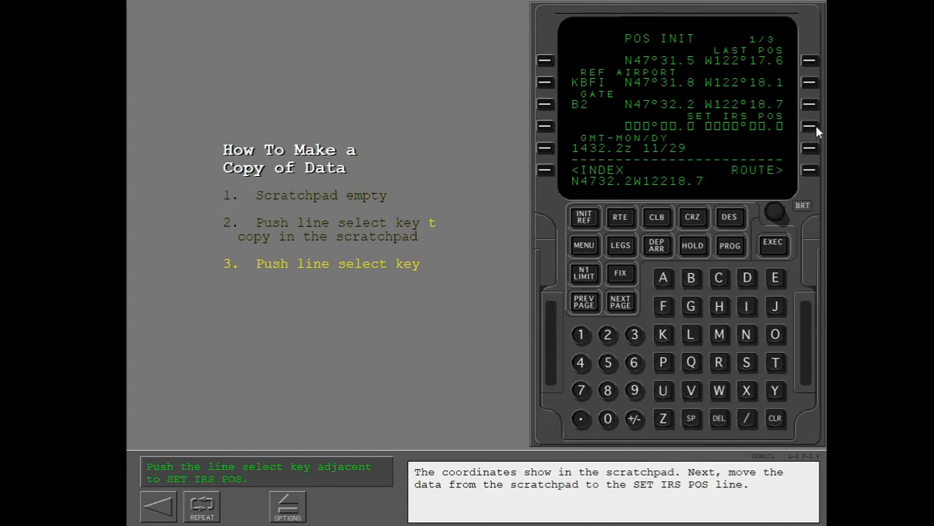
click(810, 126)
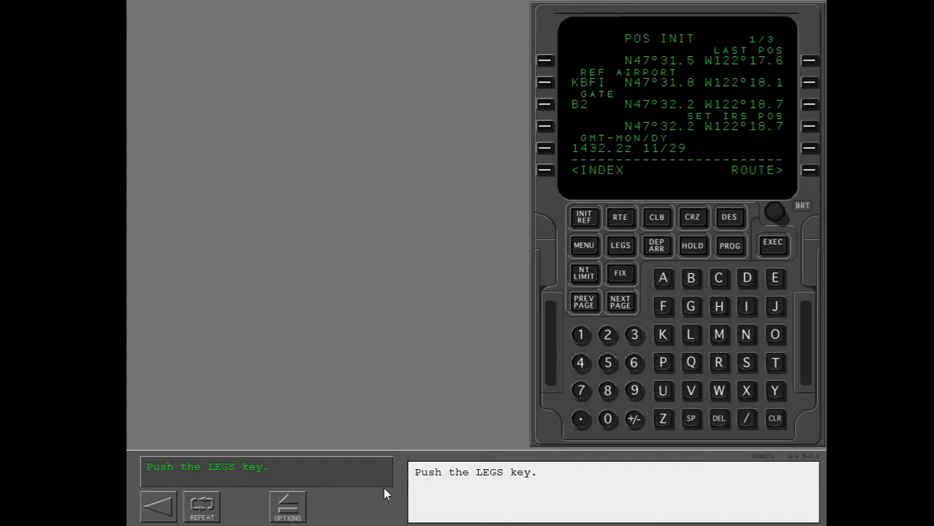
mouse_move(528, 321)
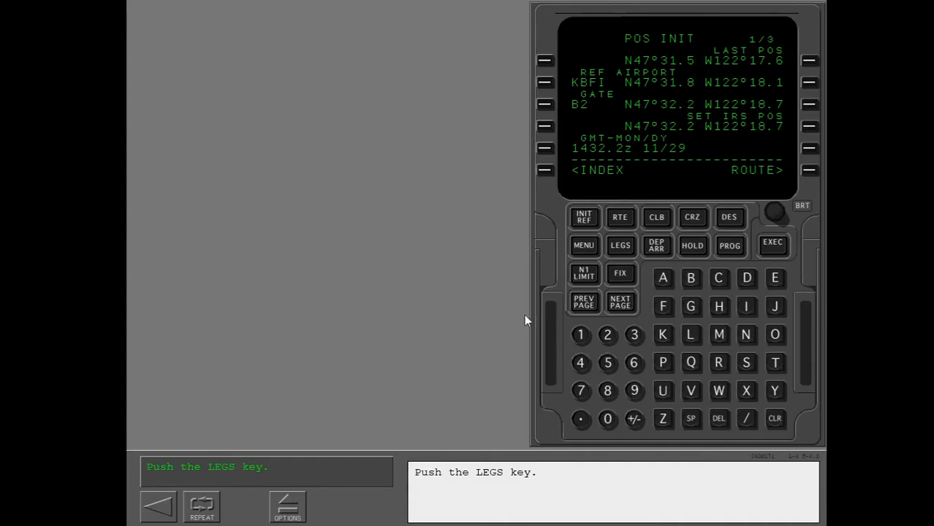
Page through the ACT RTE LEGS pages 1, 2, back to 1, then wrap to page 3 of 3.
click(619, 245)
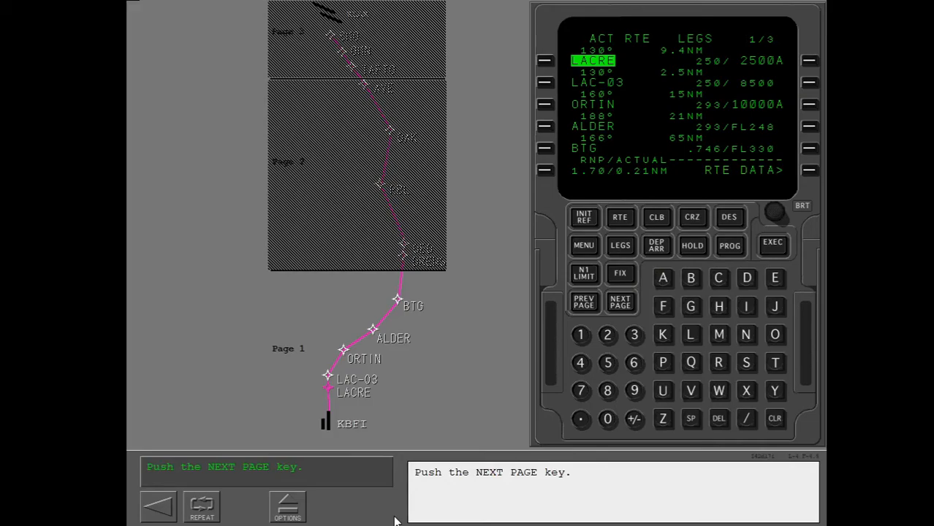
mouse_move(683, 211)
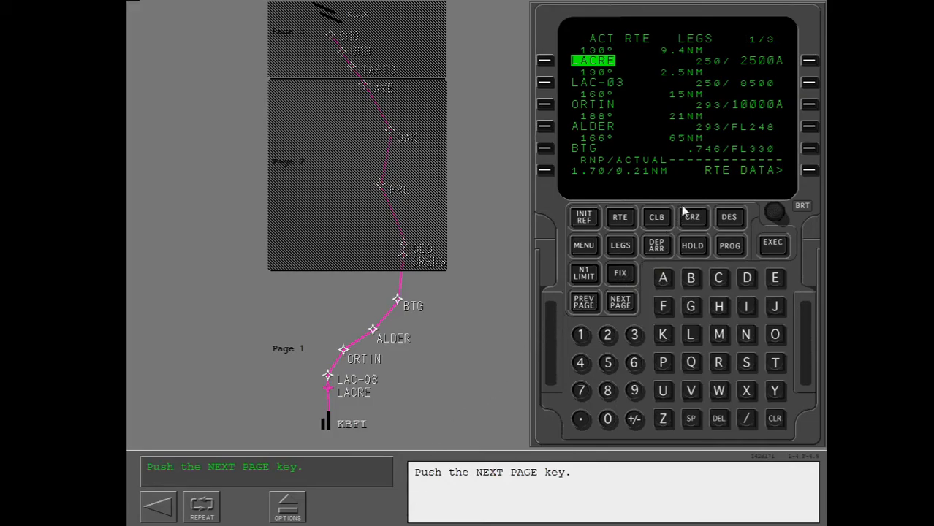
mouse_move(627, 262)
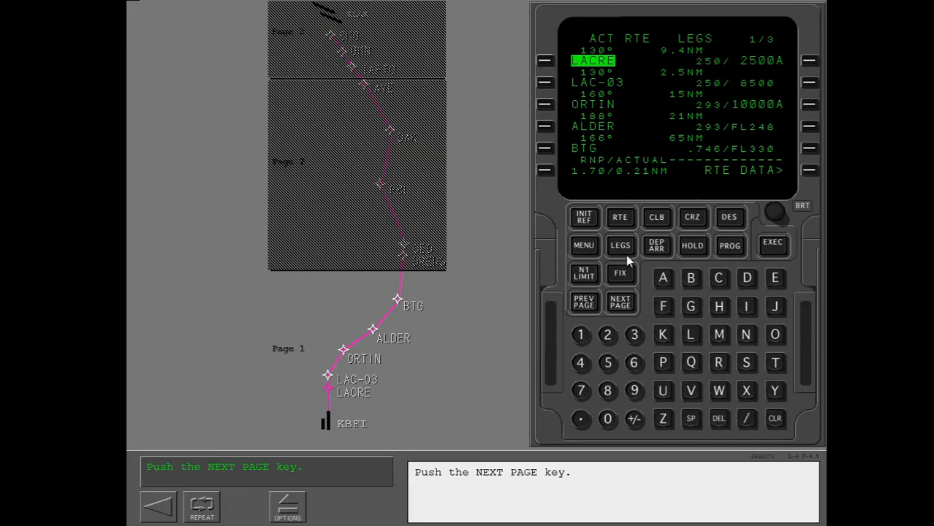
click(619, 301)
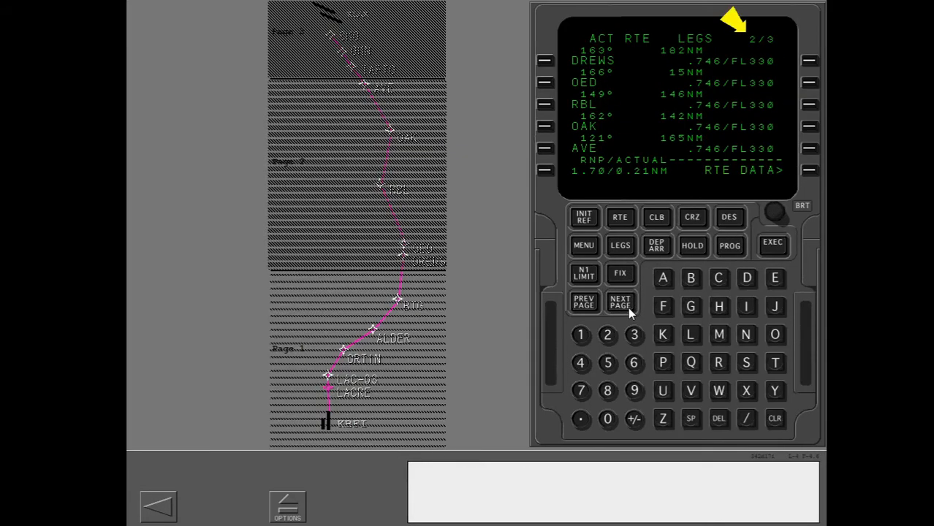
click(619, 301)
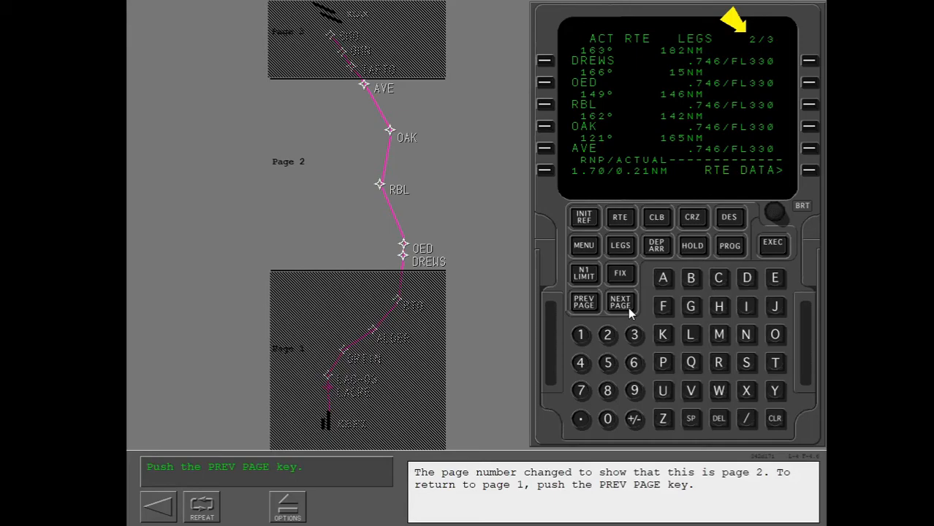
click(583, 301)
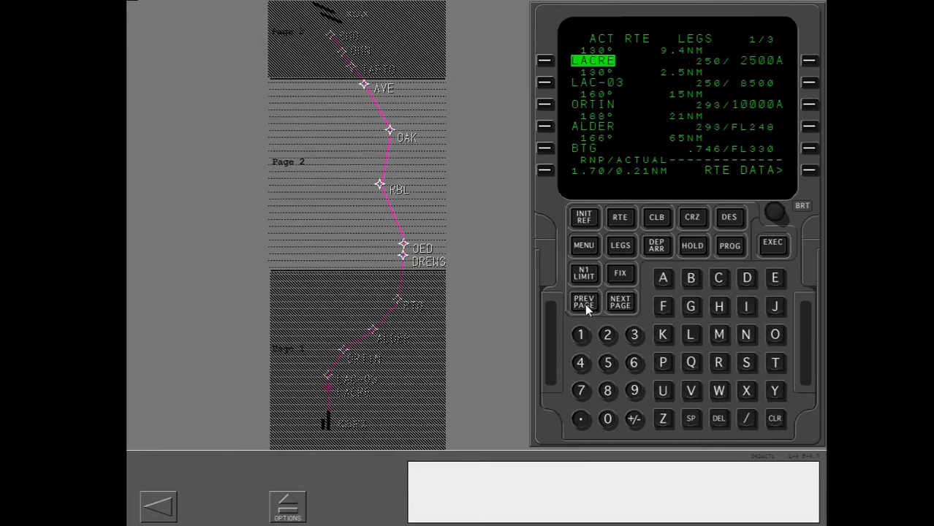
click(585, 301)
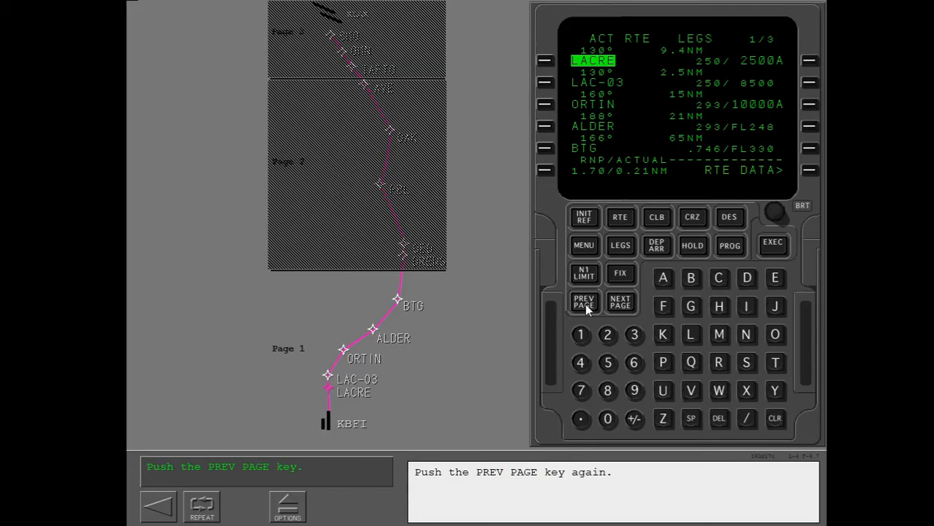
click(583, 301)
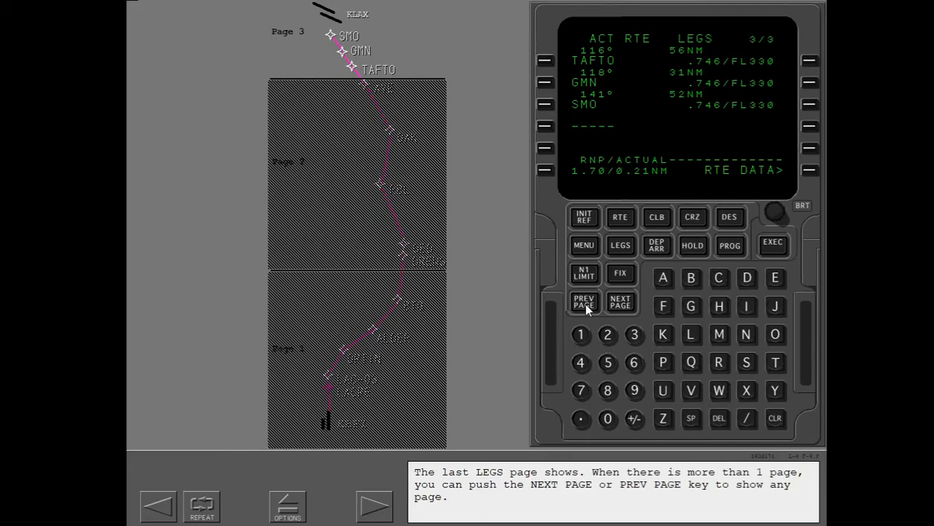
mouse_move(374, 505)
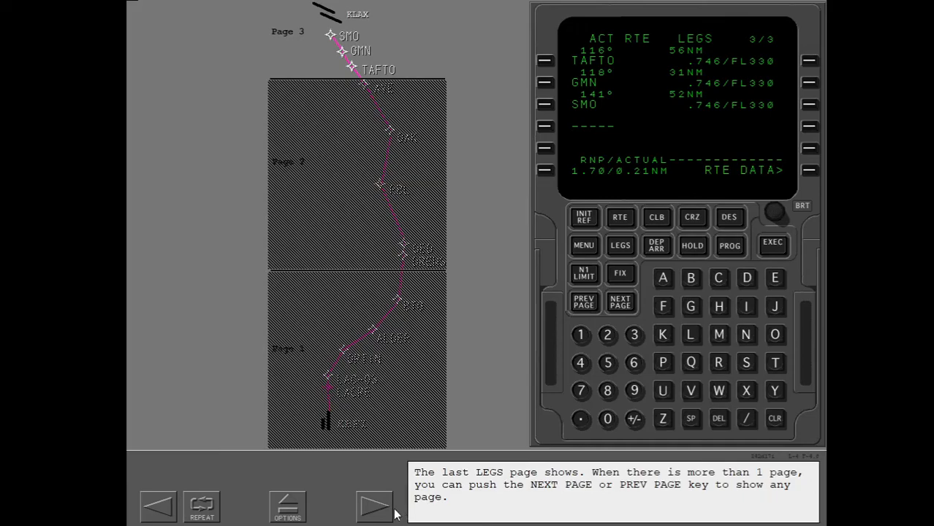
click(374, 506)
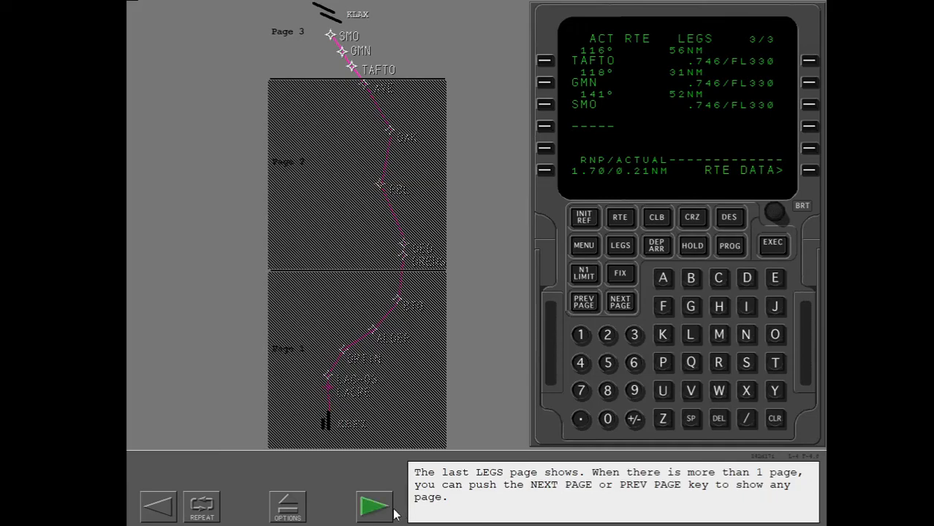
Review small .746/FL330 FMC-calculated versus large 10000A pilot-entered data on LEGS page 1.
click(374, 506)
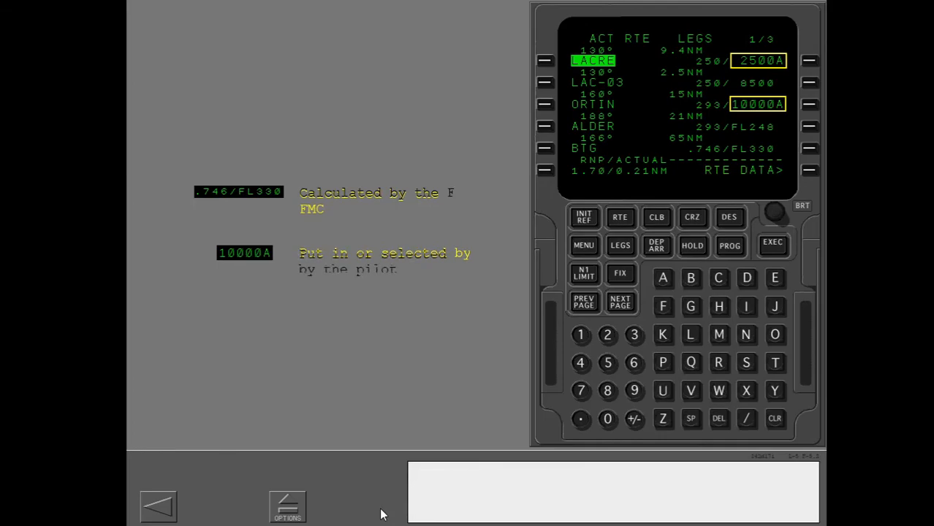
click(374, 505)
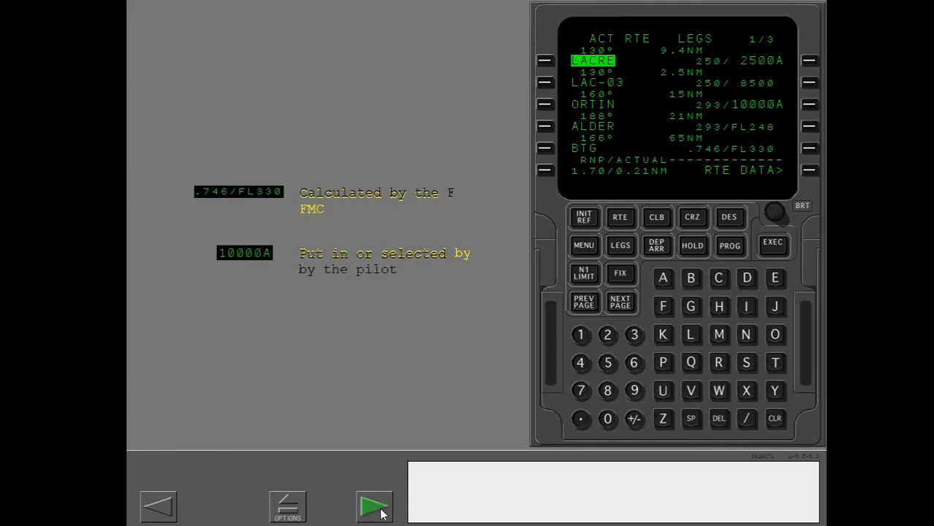
click(374, 505)
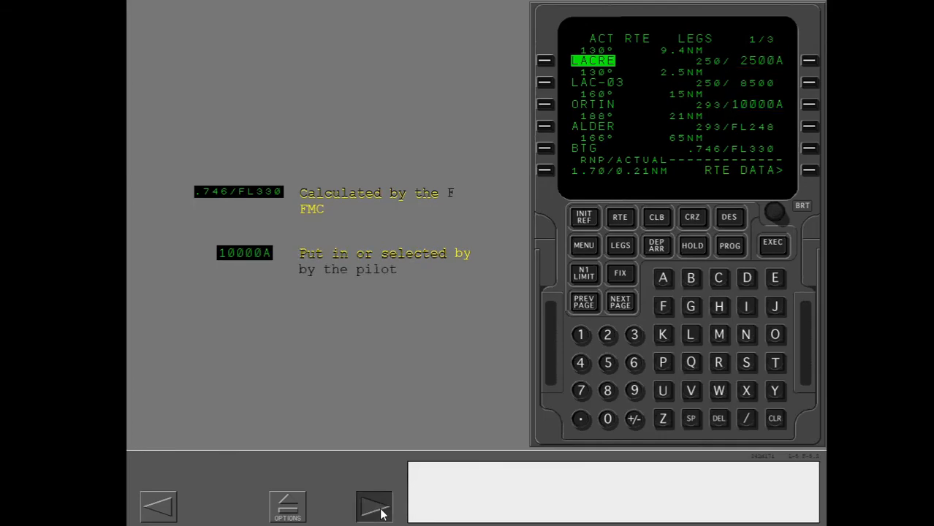
Start the How To Delete Data lesson that prompts for the DEL key.
click(374, 505)
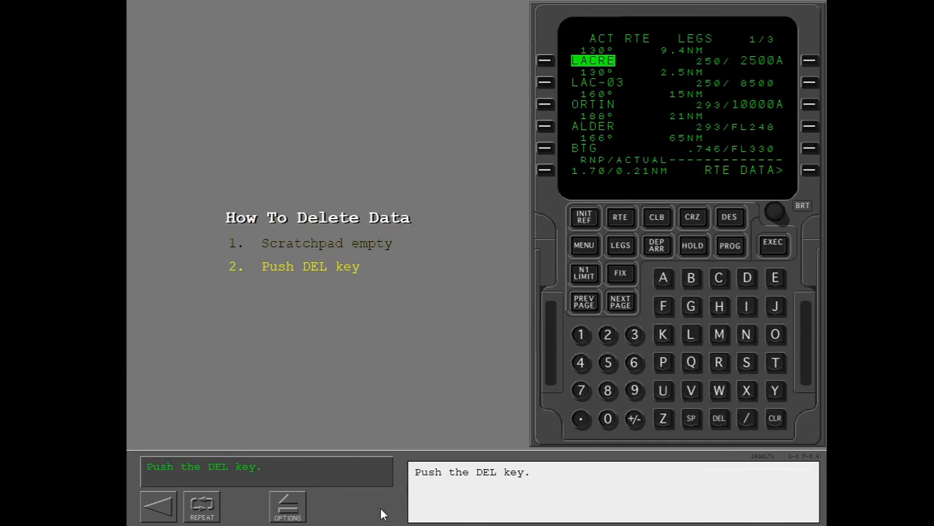
mouse_move(716, 228)
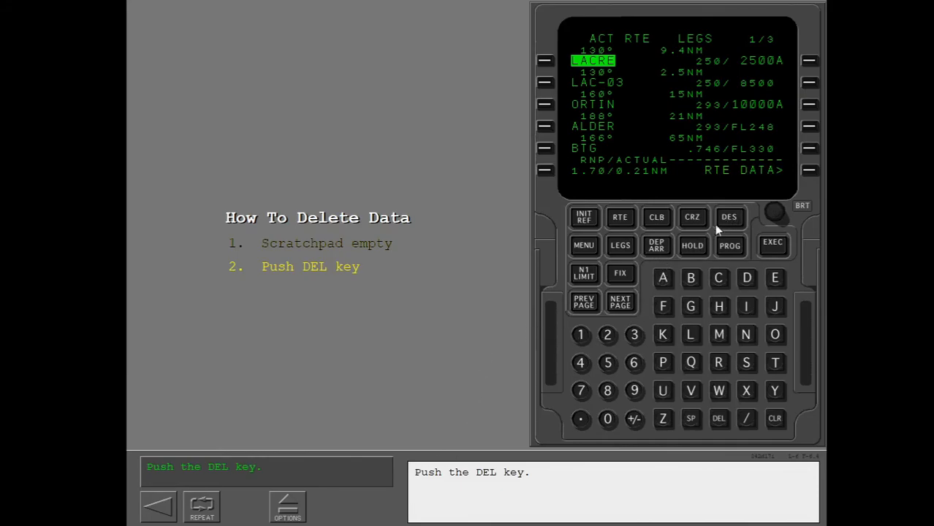
mouse_move(625, 266)
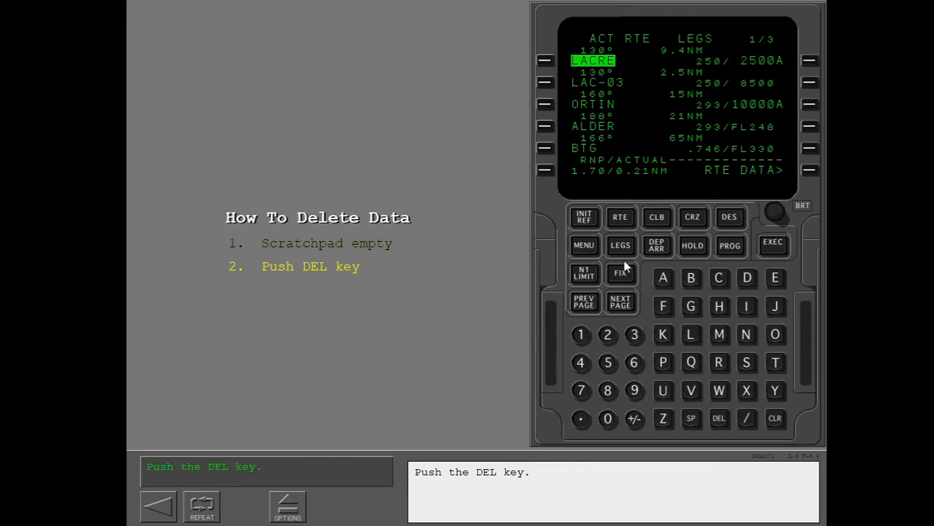
Delete the 10000A constraint at ORTIN and execute, leaving 293/16200 on the legs page.
click(718, 418)
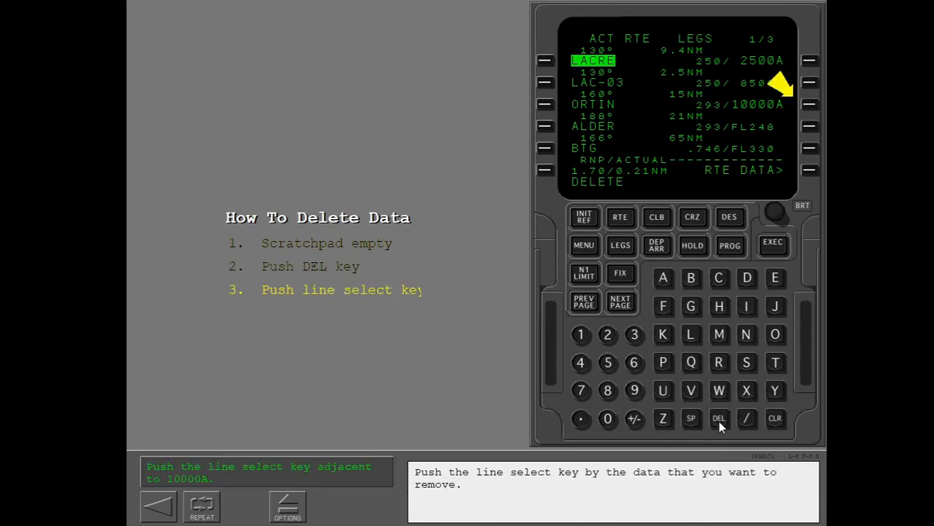
mouse_move(739, 380)
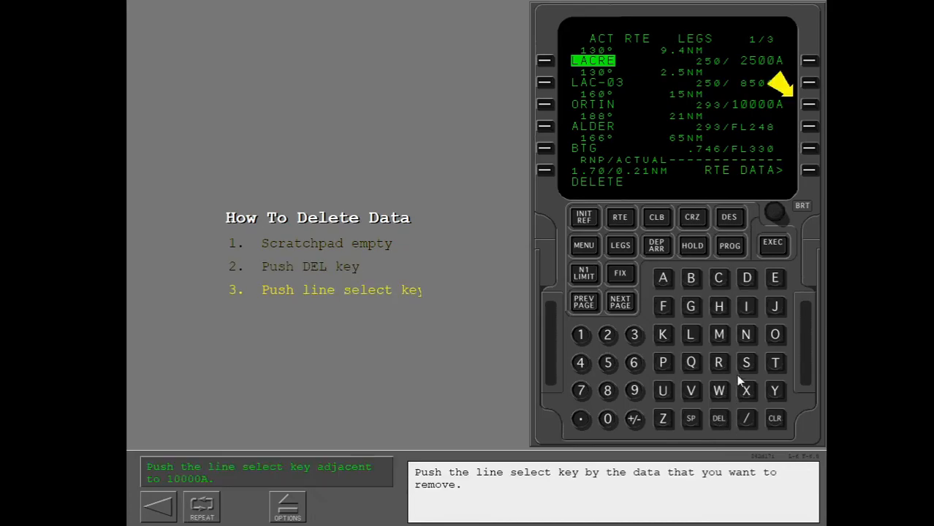
mouse_move(806, 108)
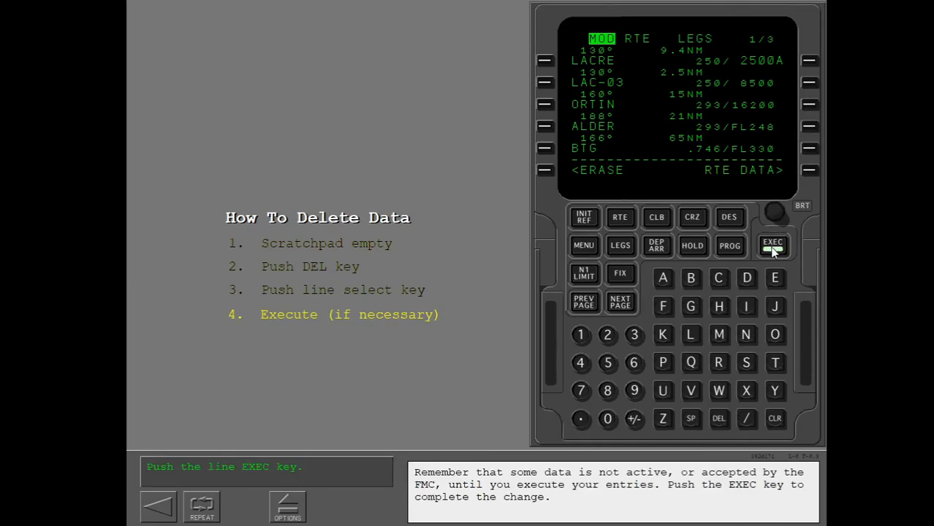
click(772, 246)
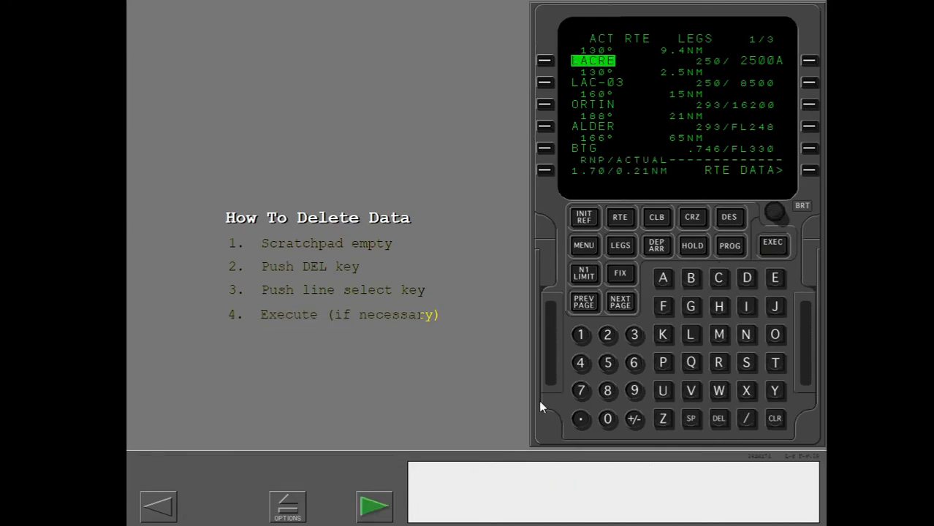
click(374, 505)
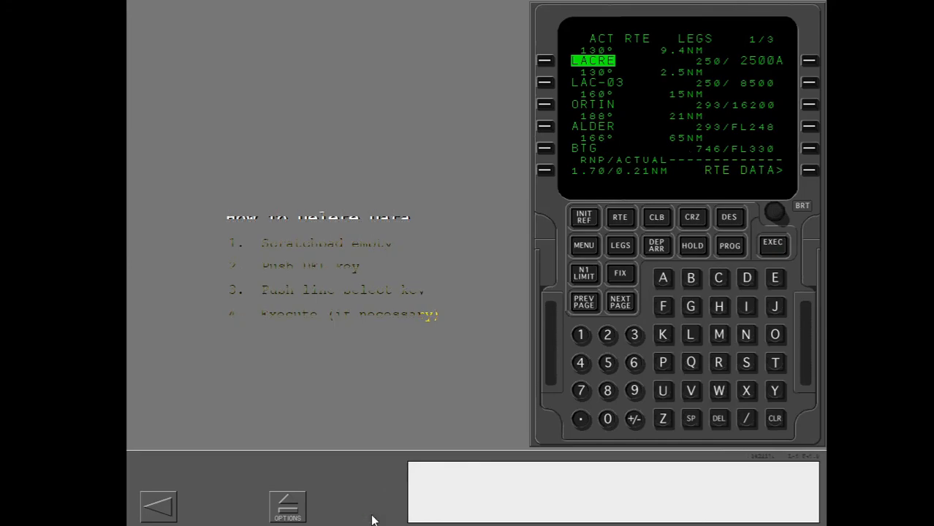